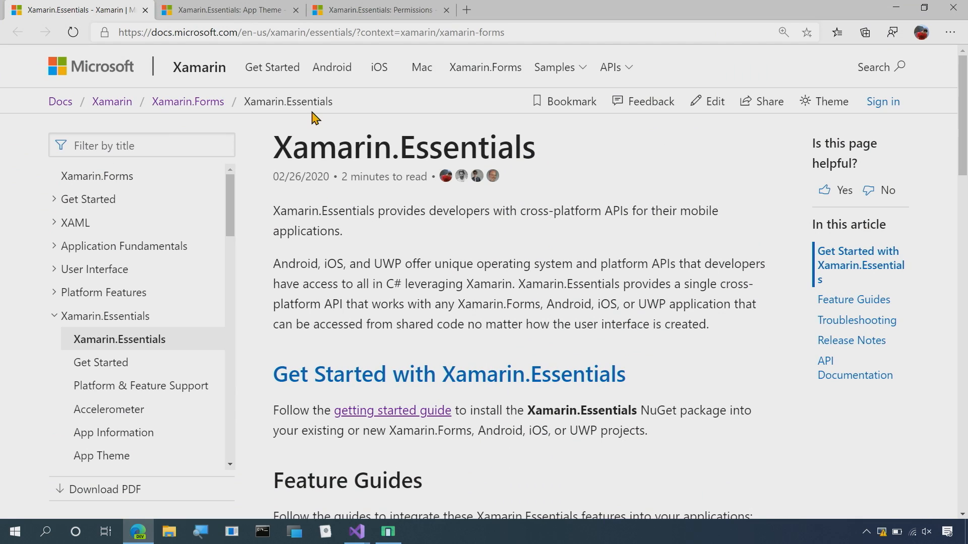
Step: Read the Xamarin.Essentials App Theme article down through Obtaining Theme Information to platform specifics
scroll(down, 3)
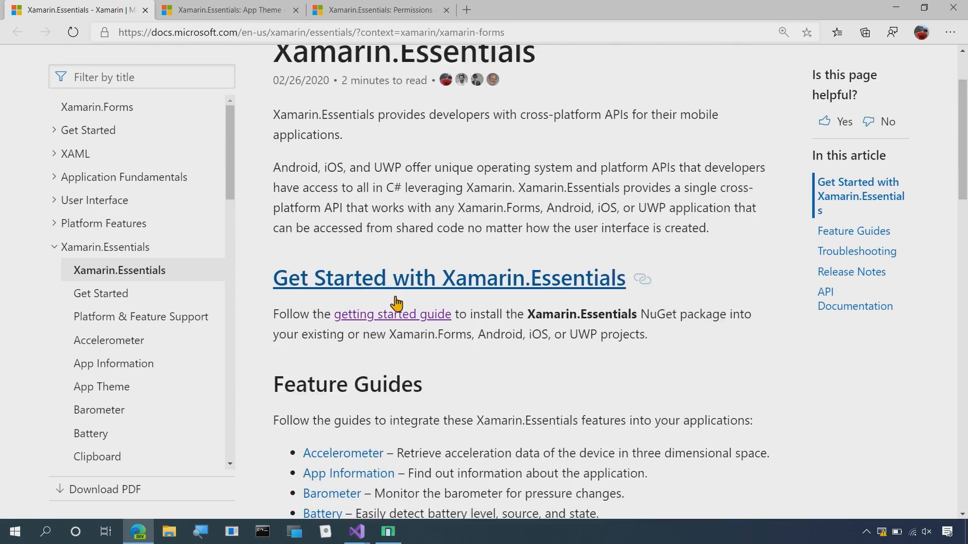
scroll(down, 3)
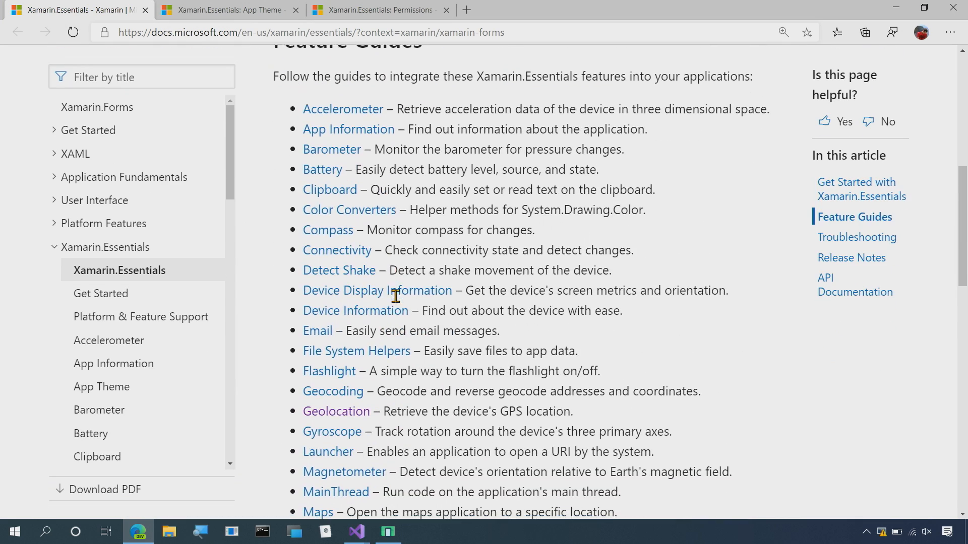
scroll(down, 3)
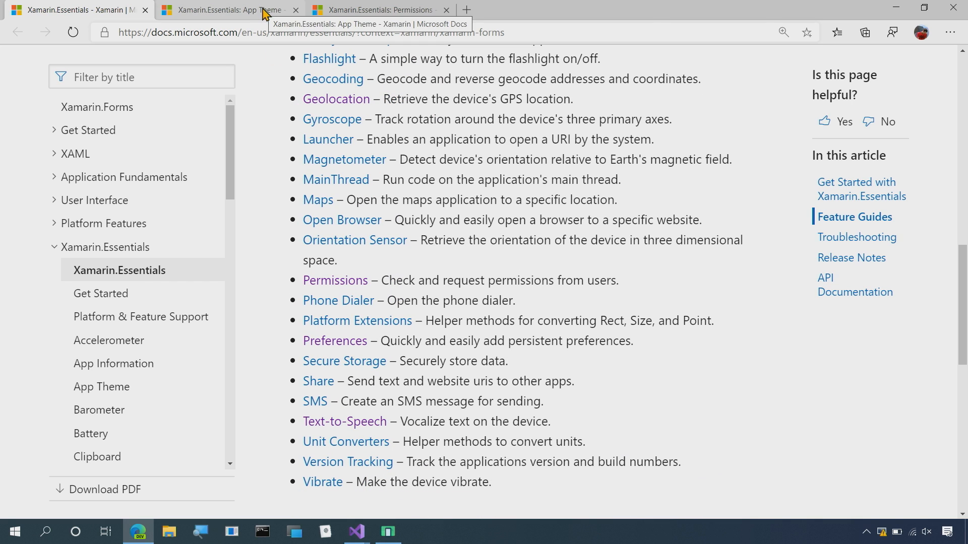
click(229, 11)
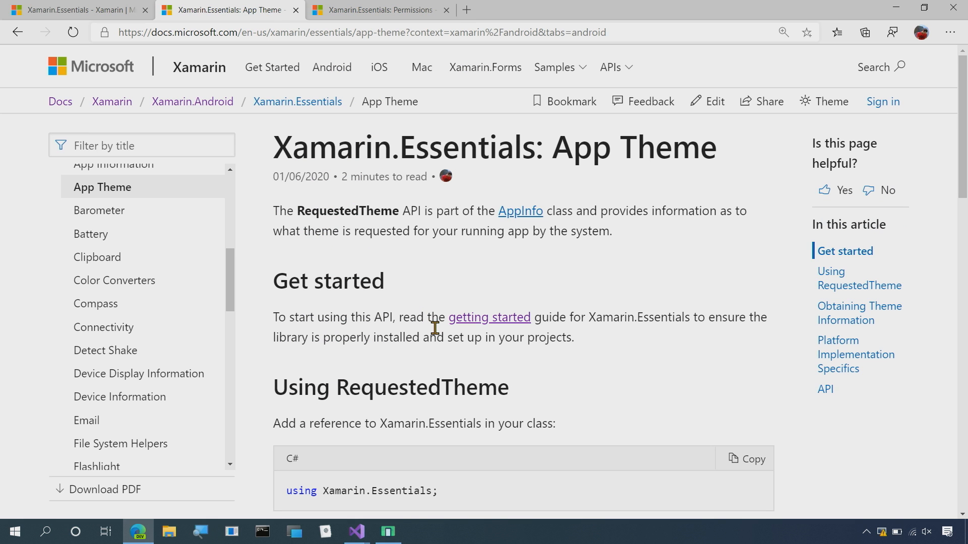
scroll(down, 3)
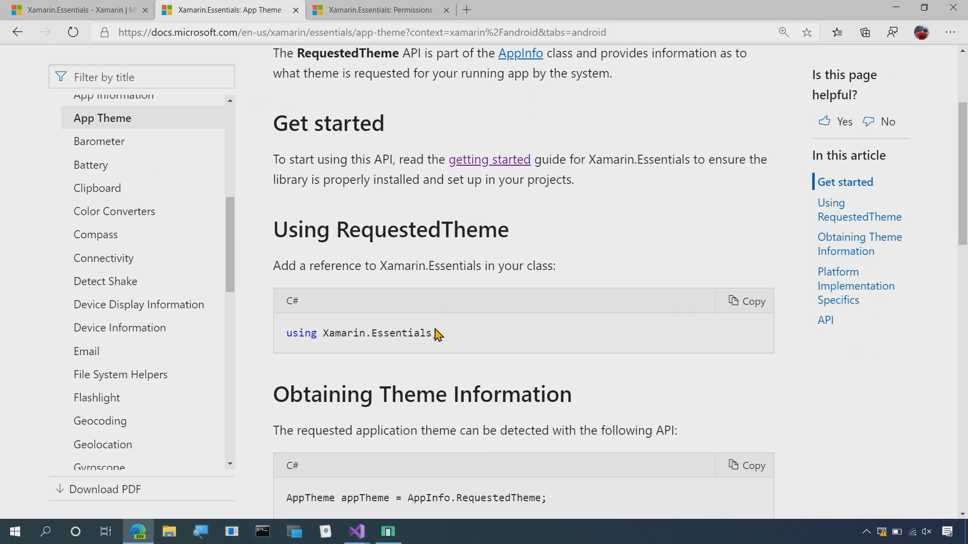
scroll(down, 3)
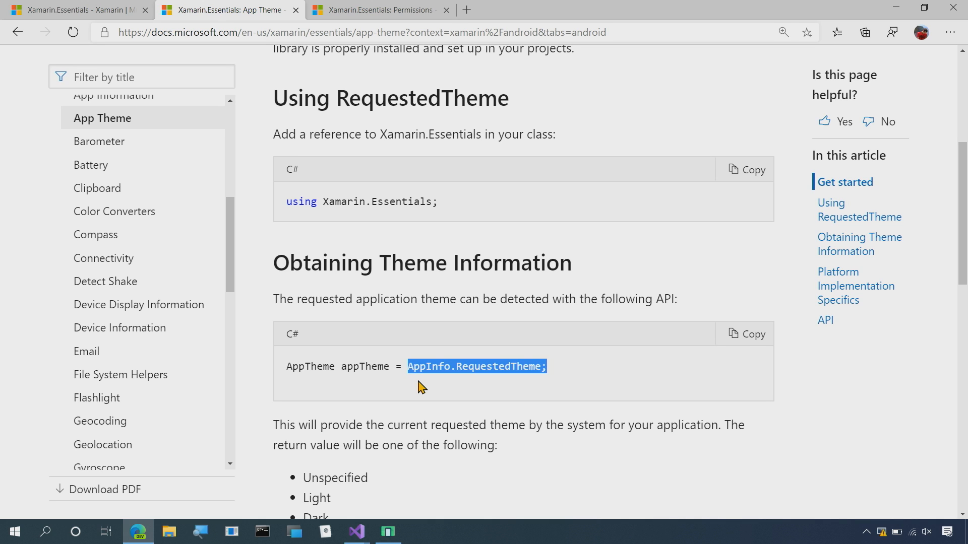
scroll(down, 3)
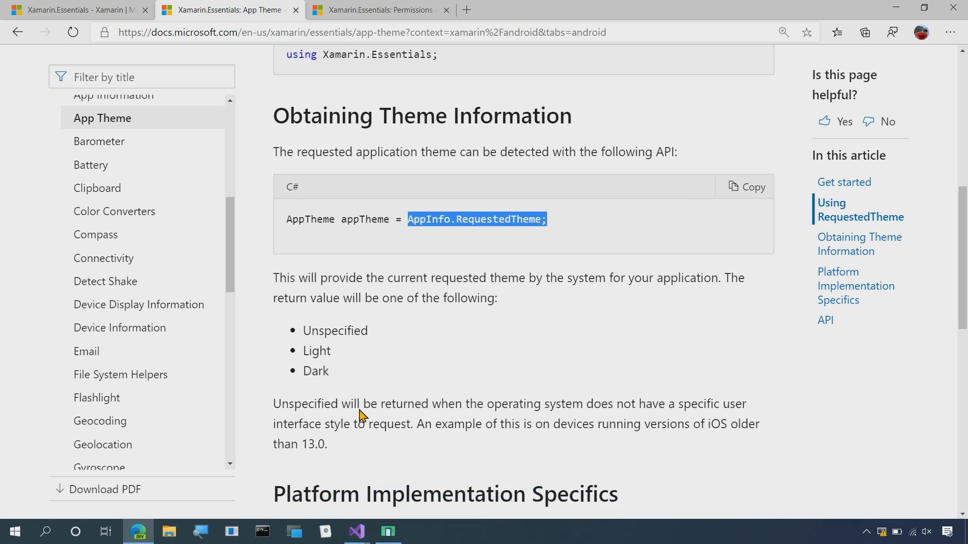
scroll(down, 3)
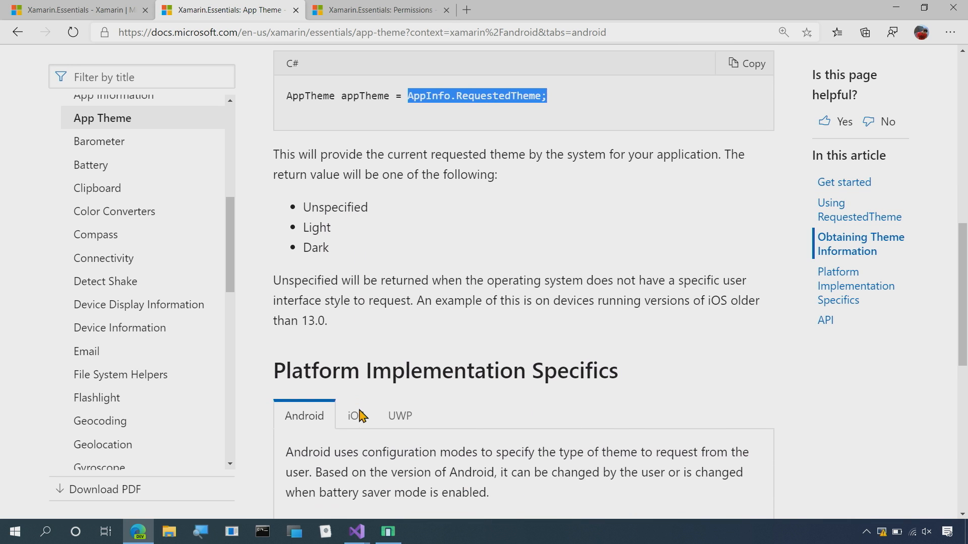
scroll(down, 3)
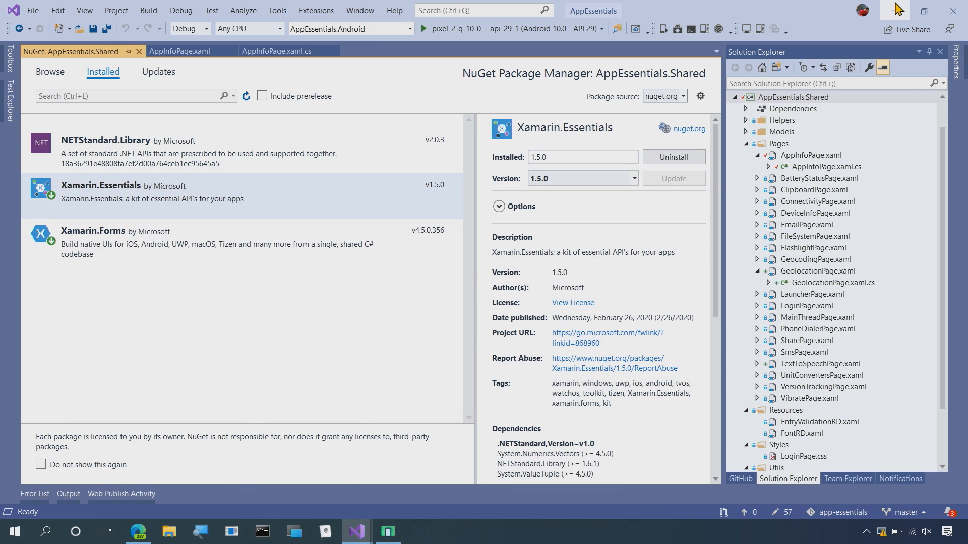
mouse_move(179, 51)
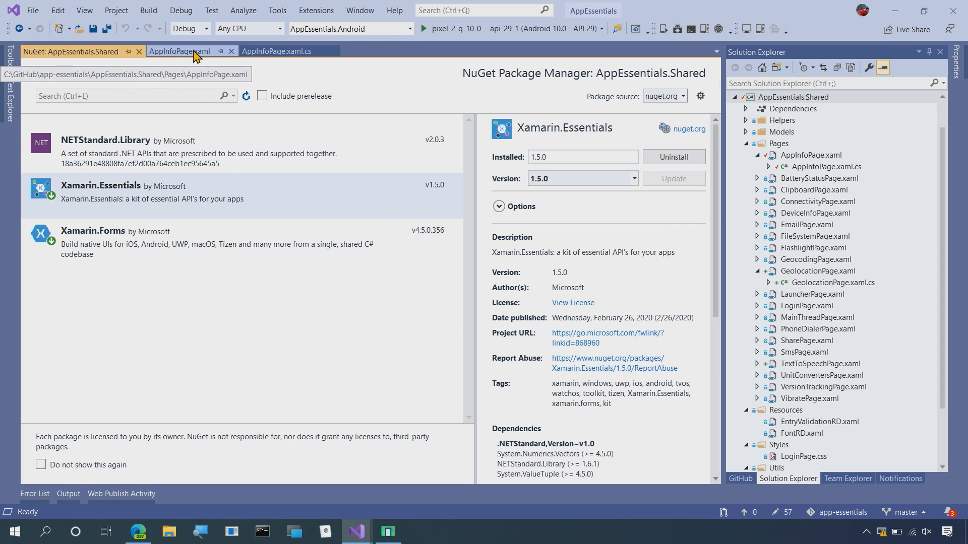
Step: In AppInfoPage.xaml.cs add 'var currentTheme = AppInfo.RequestedTheme;' to the Check Theme handler
click(180, 51)
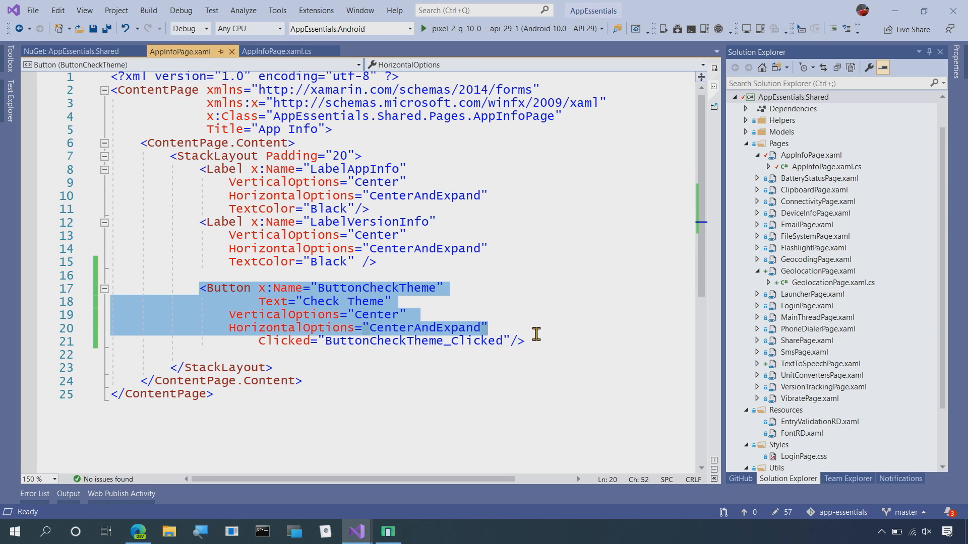
click(279, 51)
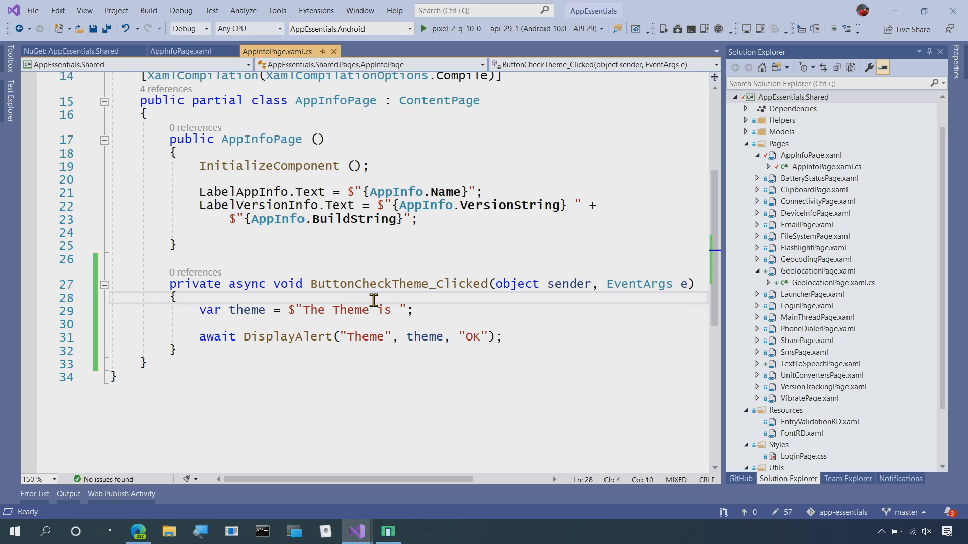
mouse_move(458, 304)
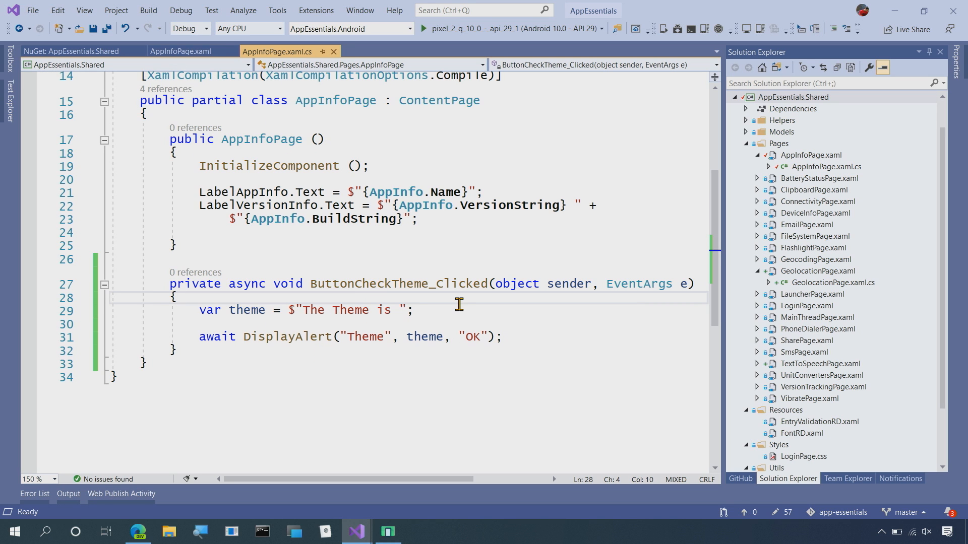
mouse_move(332, 301)
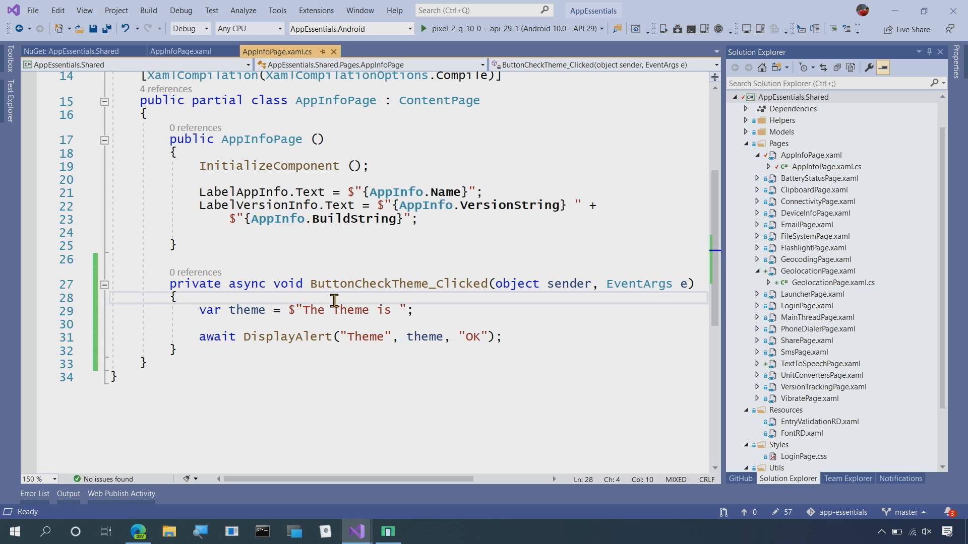
text(var)
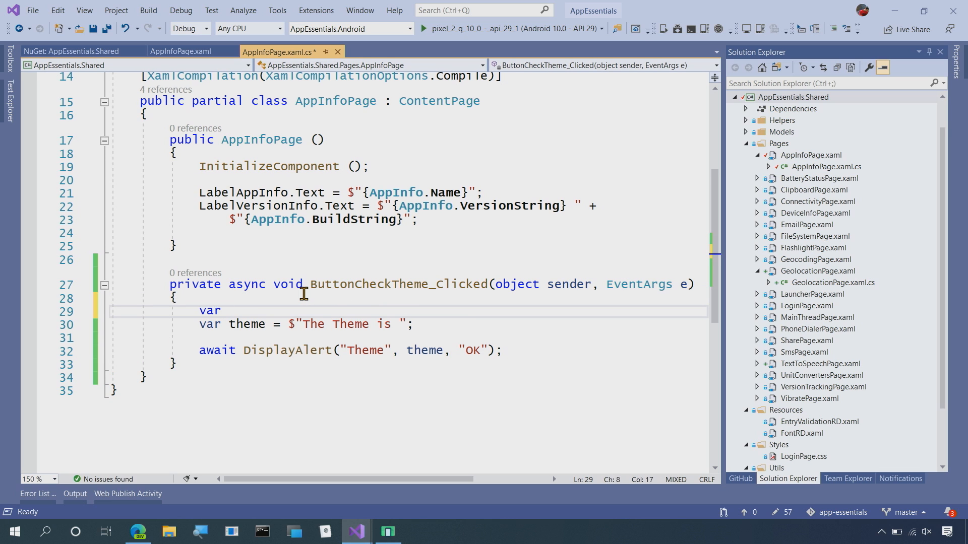
text(currentTheme =)
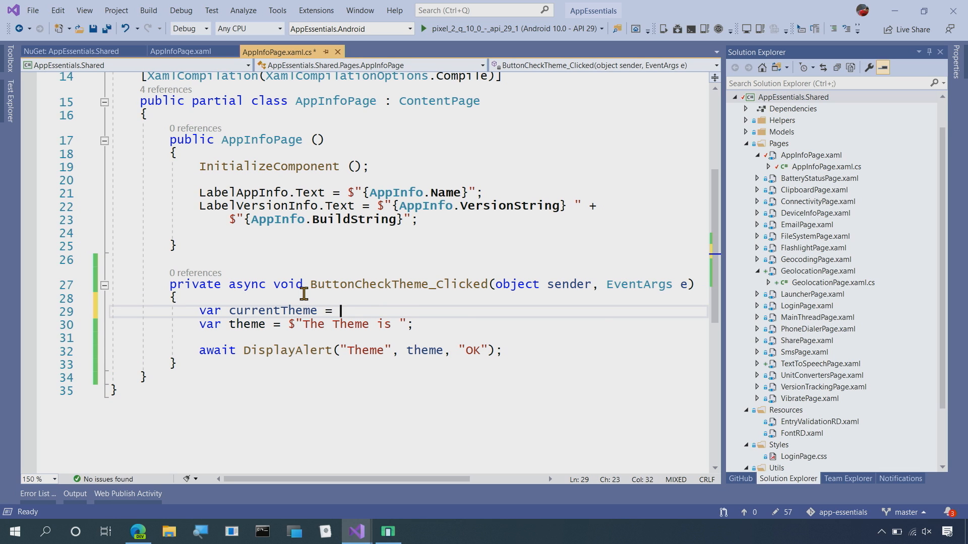
text(AppInfo.)
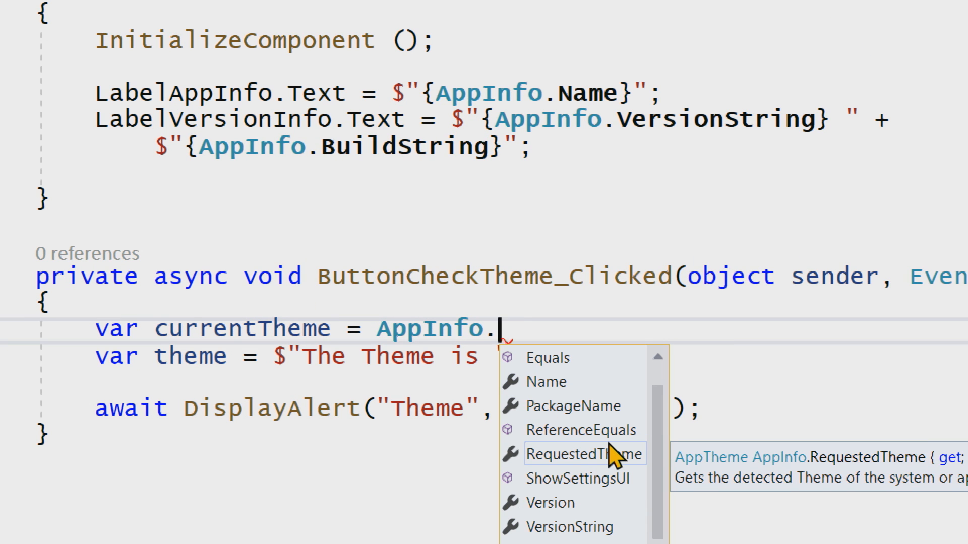
mouse_move(563, 512)
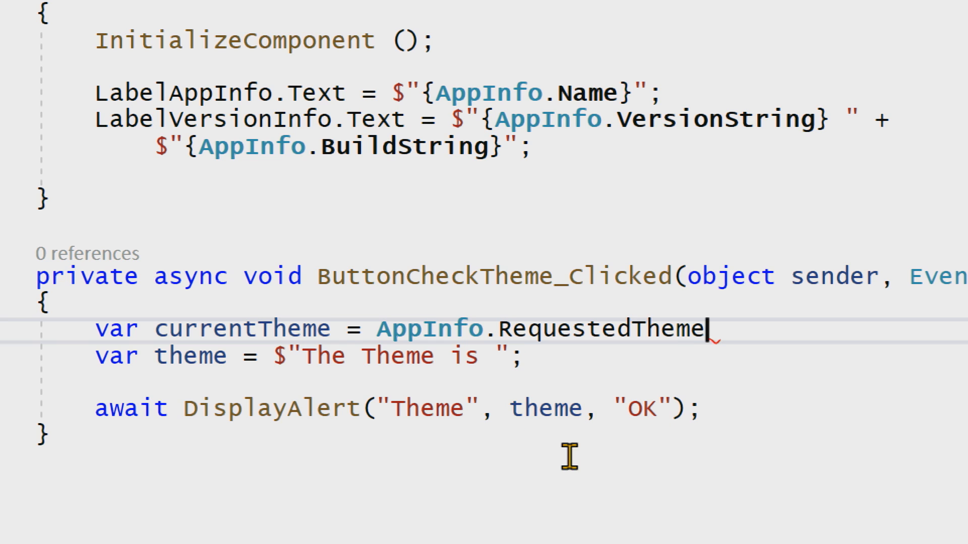
text(;)
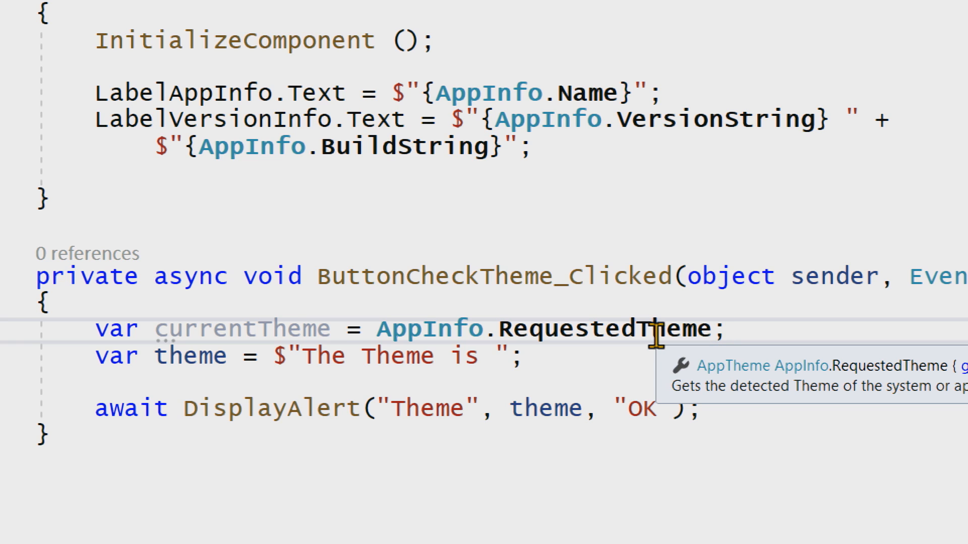
mouse_move(488, 356)
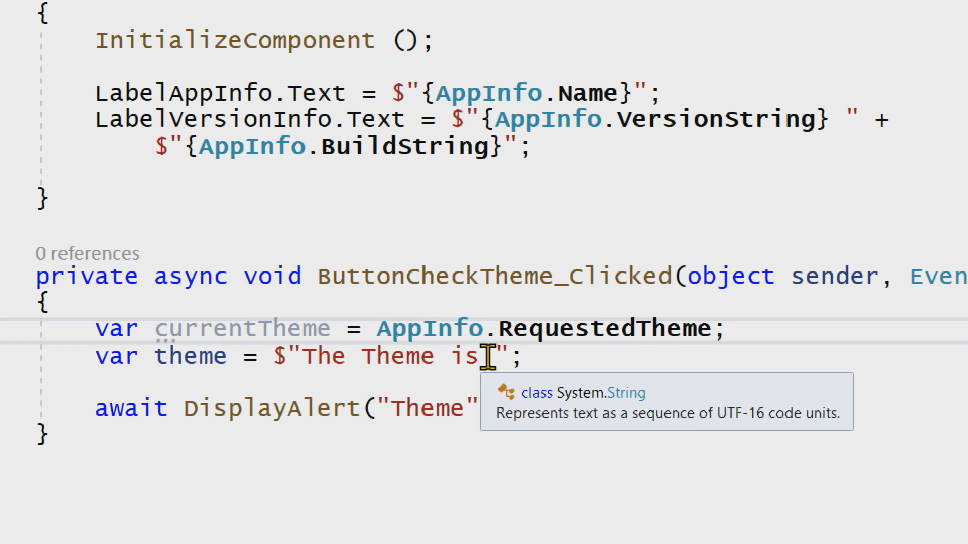
Step: Interpolate {currentTheme} into the alert's theme message string
text({)
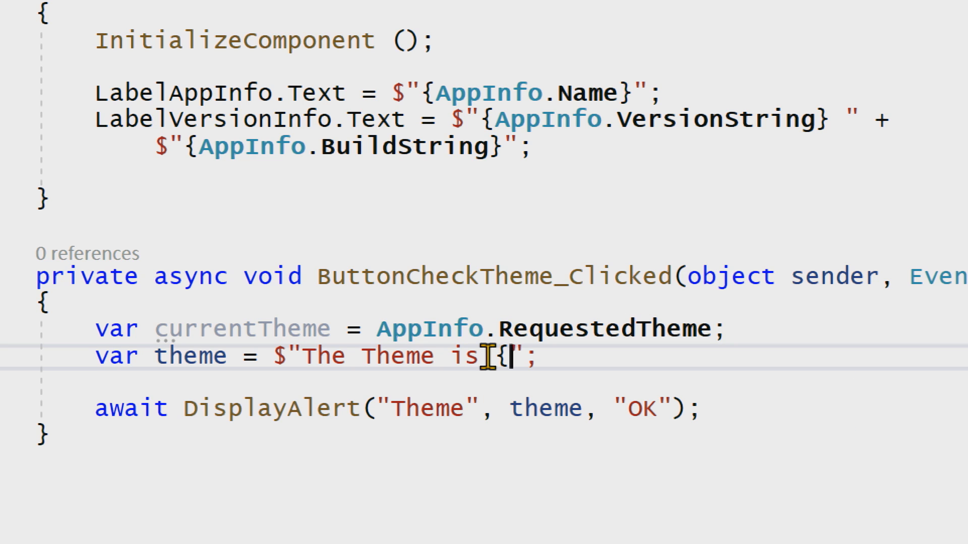
text(current)
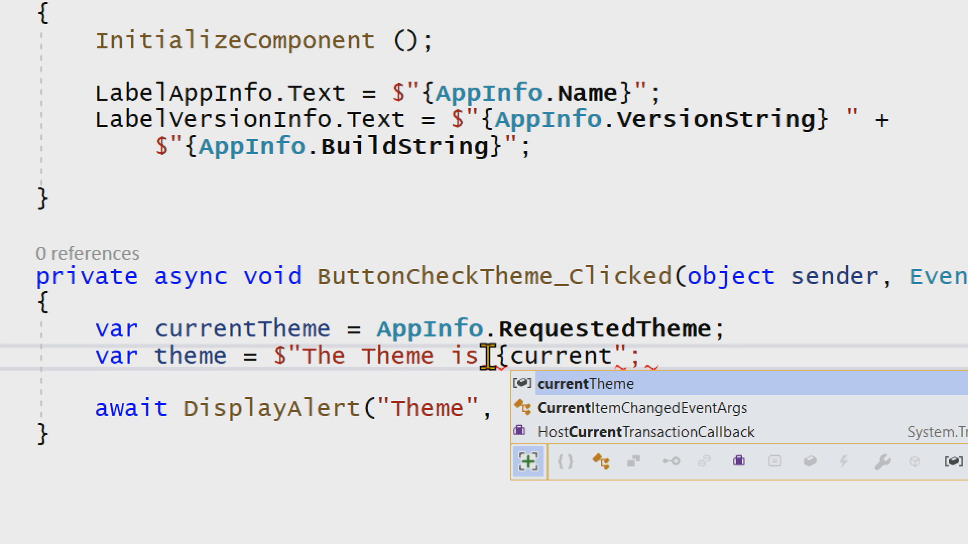
key(Tab)
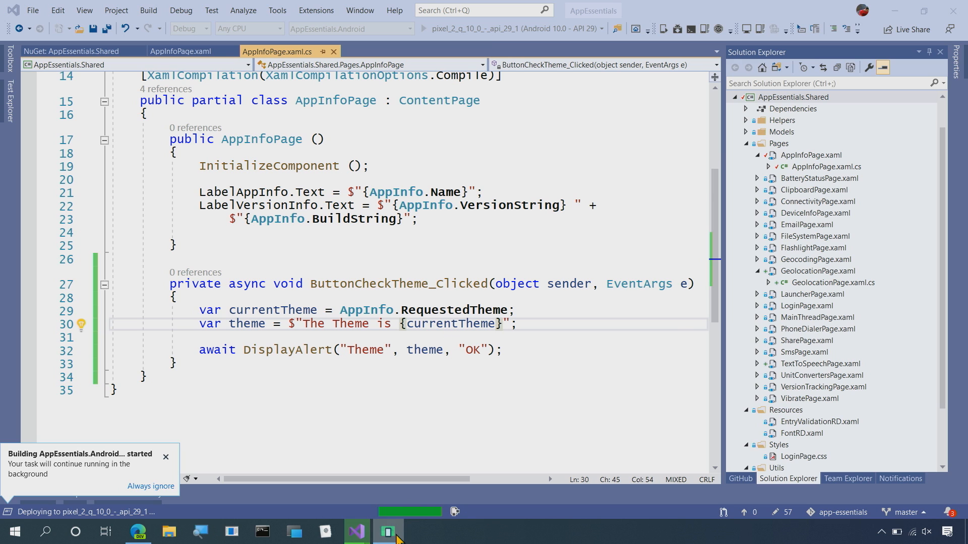
Step: On the emulator's App Info page tap Check Theme, see 'The Theme is Light', then stop debugging
click(387, 531)
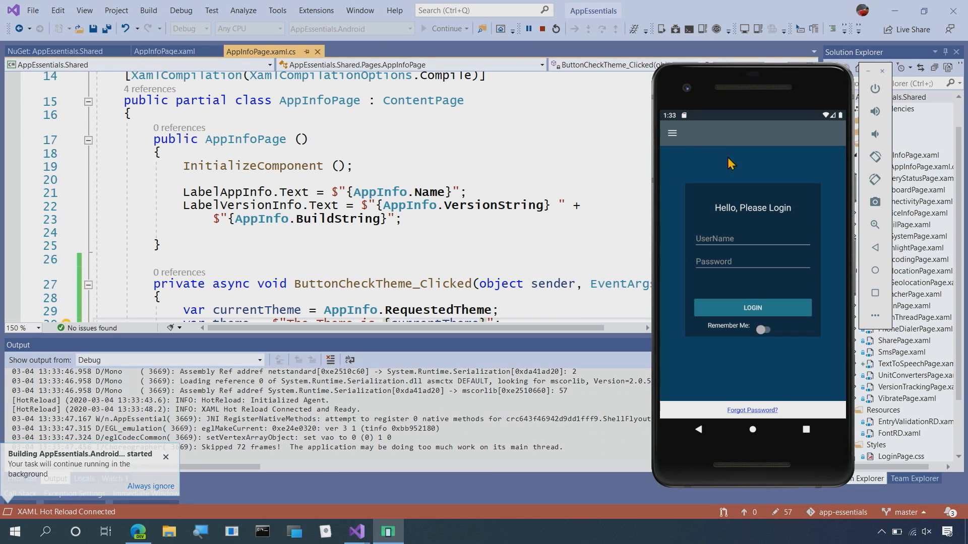
click(671, 133)
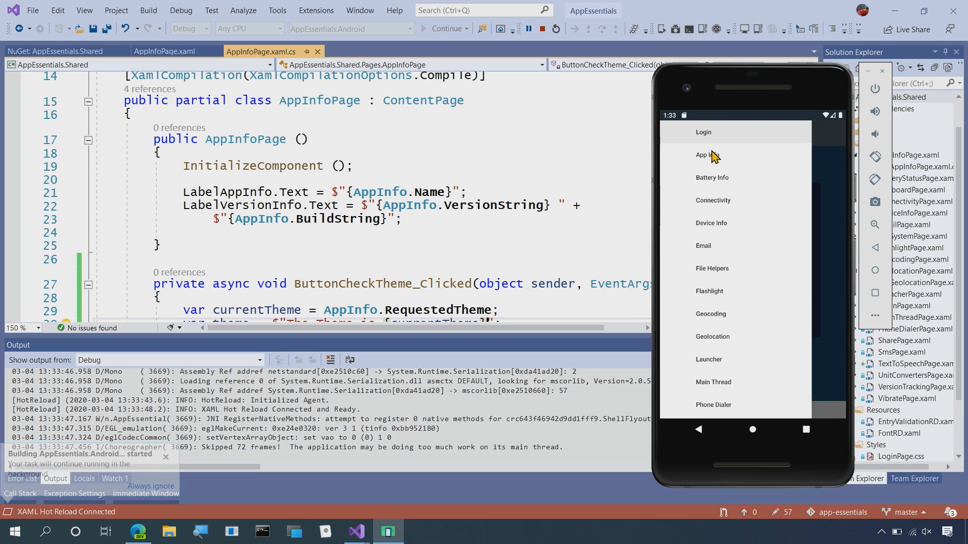
click(708, 155)
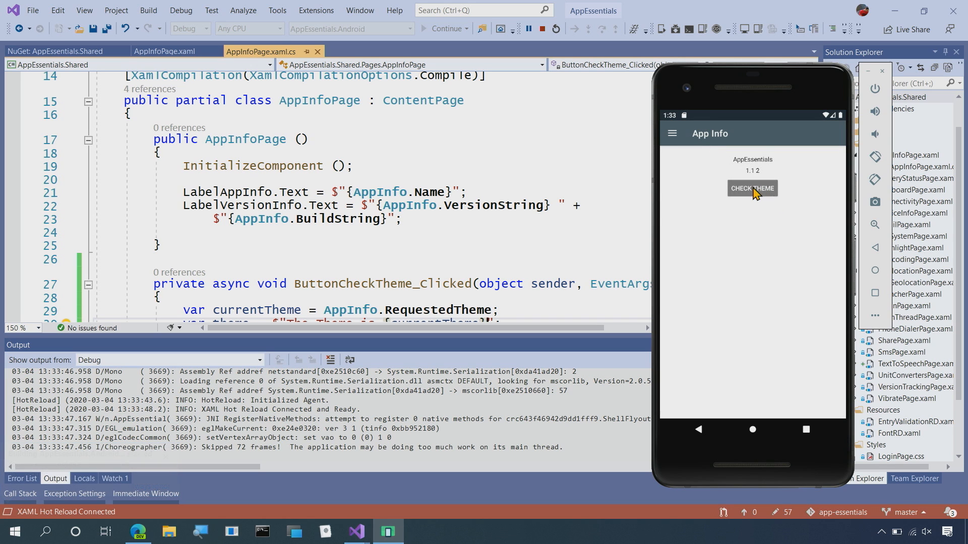
click(751, 189)
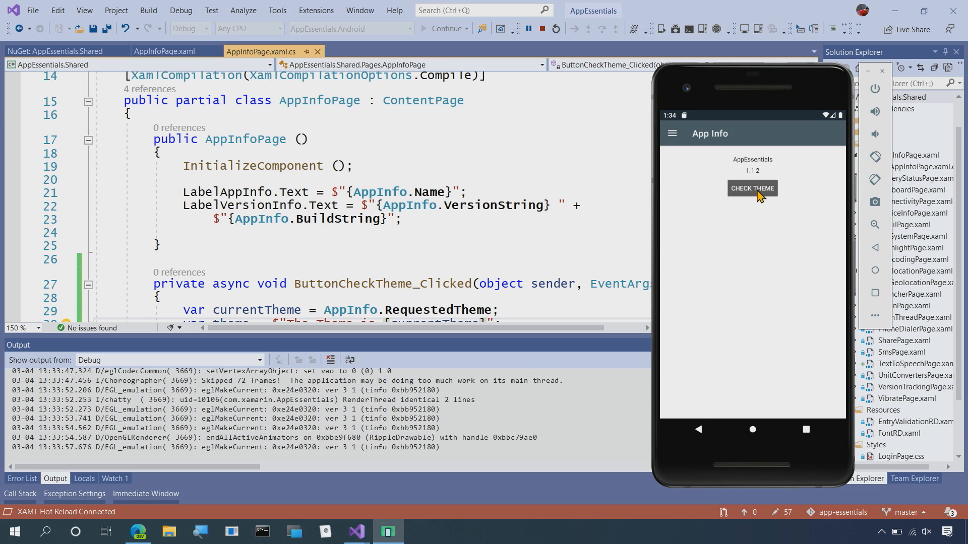
click(752, 188)
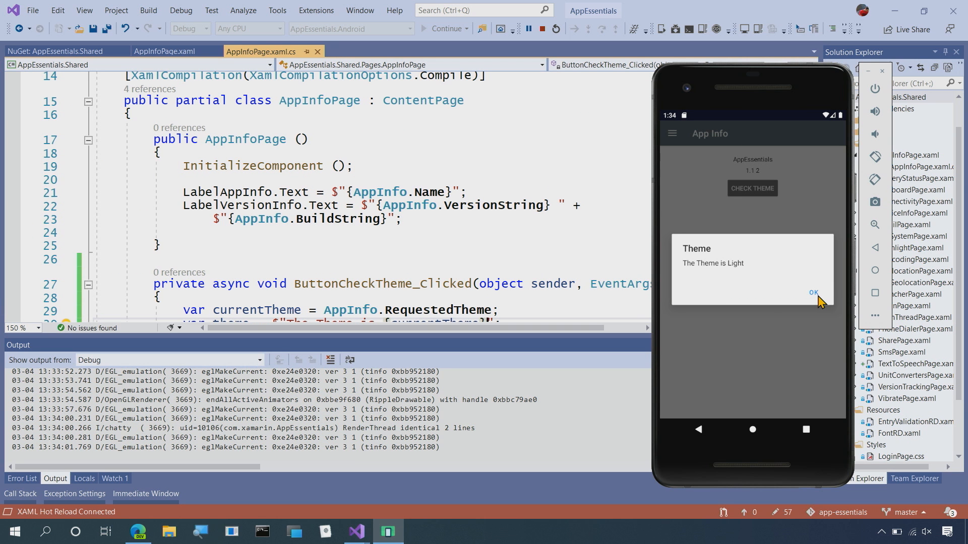
click(812, 292)
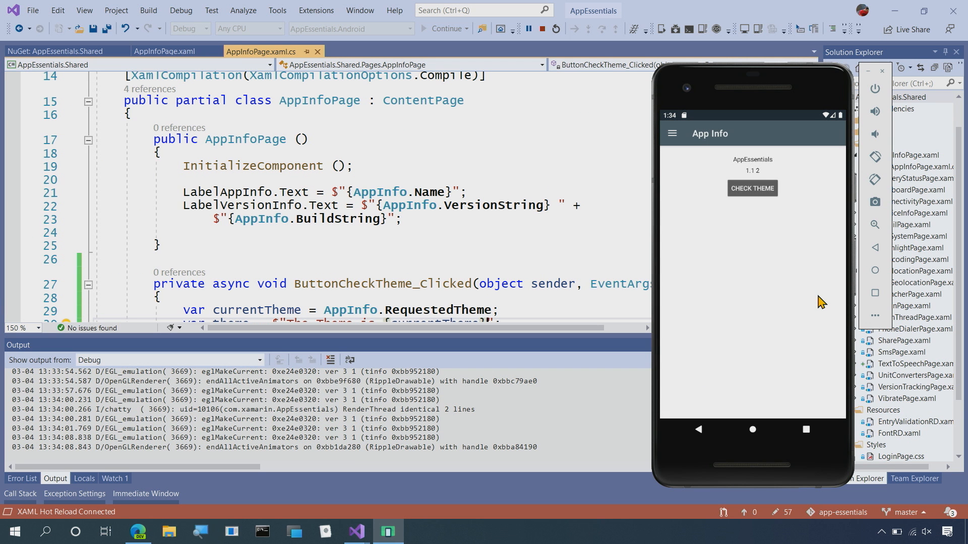
mouse_move(542, 29)
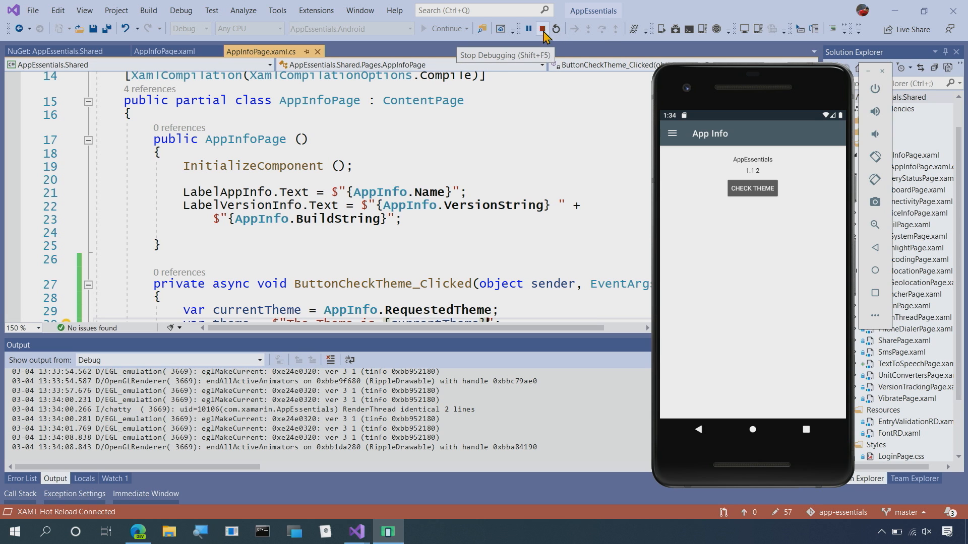
click(542, 28)
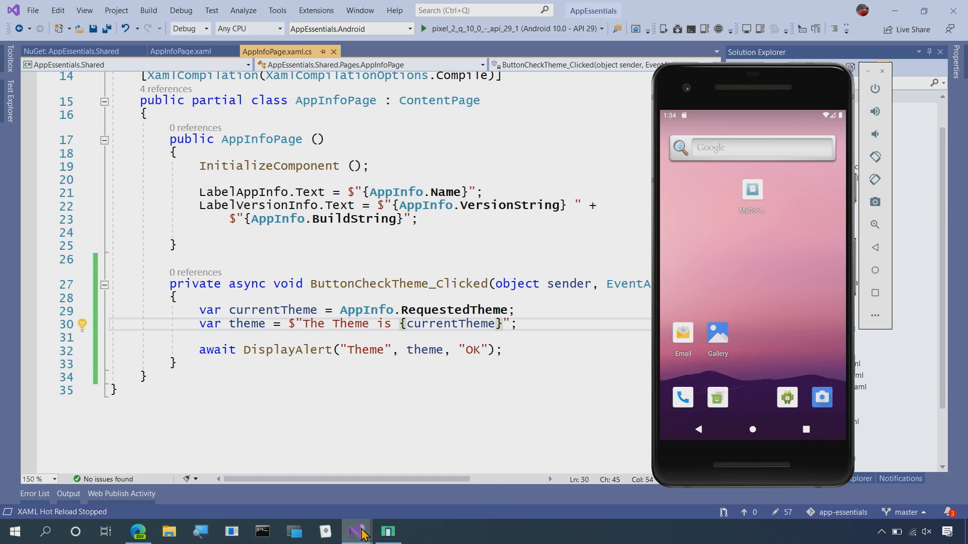
Step: Switch to the MyContacts solution and expand the shared project to reach ThemeHelper.cs
click(354, 532)
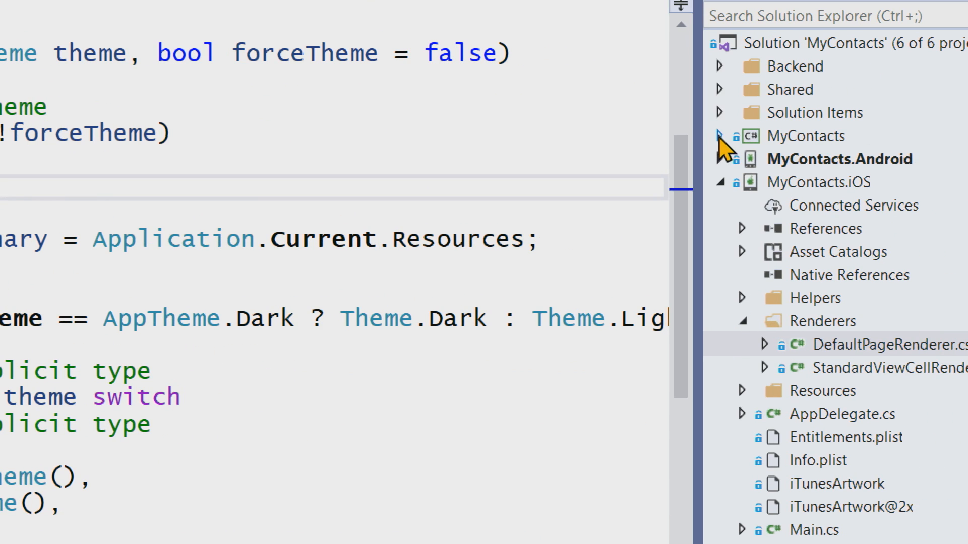
click(719, 136)
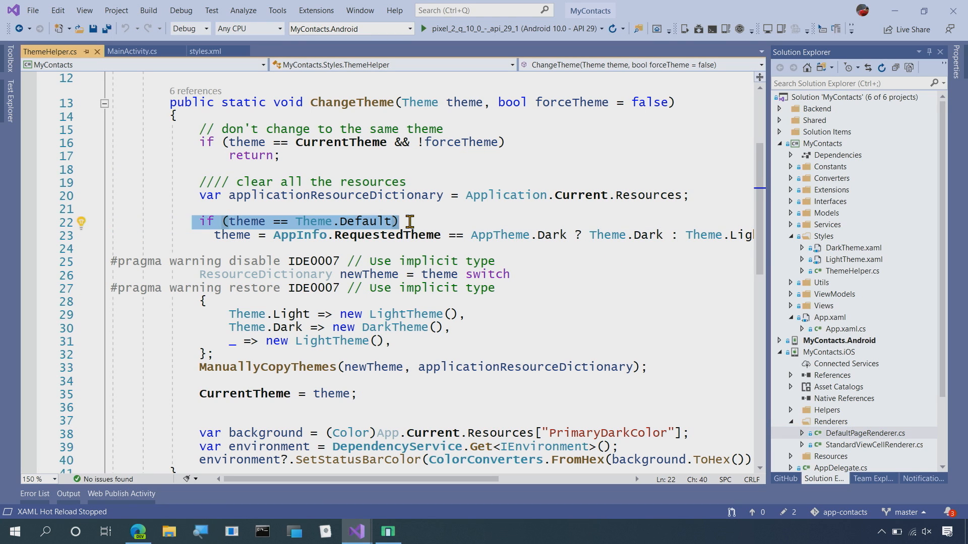
mouse_move(419, 235)
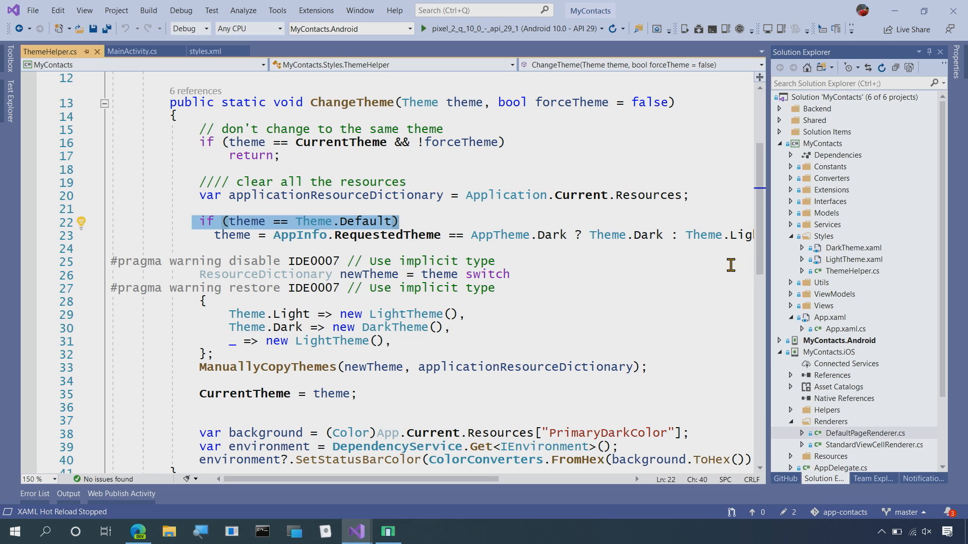
mouse_move(672, 231)
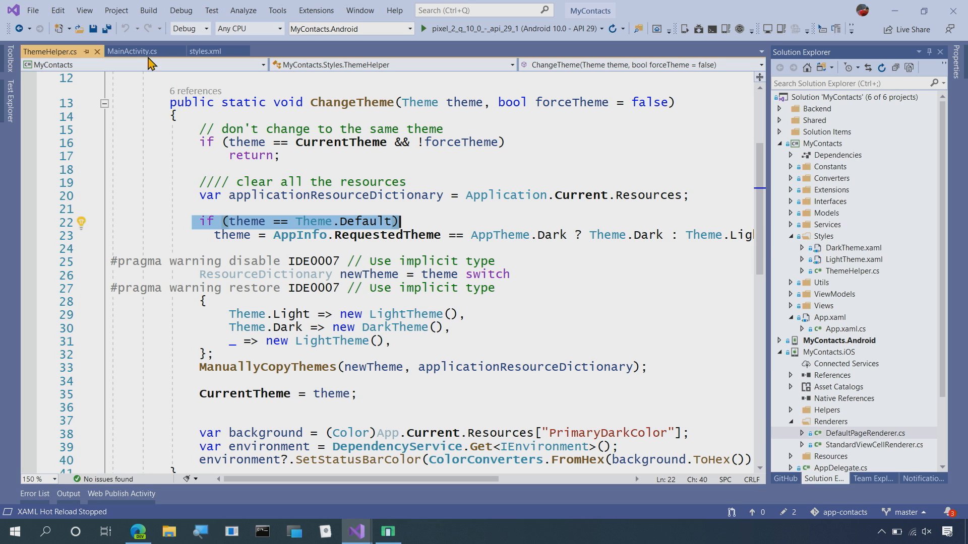
mouse_move(131, 51)
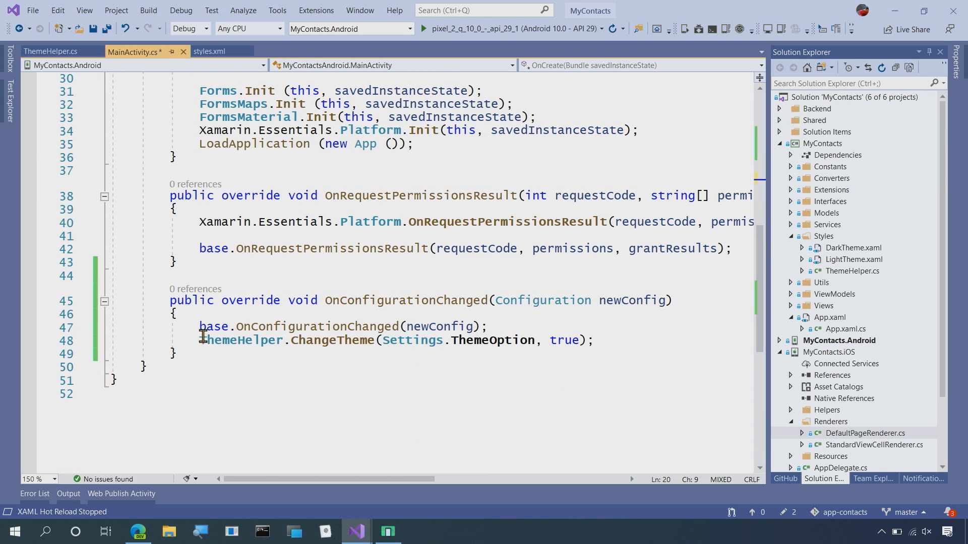
Step: Highlight the ThemeHelper.ChangeTheme call in OnConfigurationChanged, then show the Android styles.xml
drag(199, 340, 593, 340)
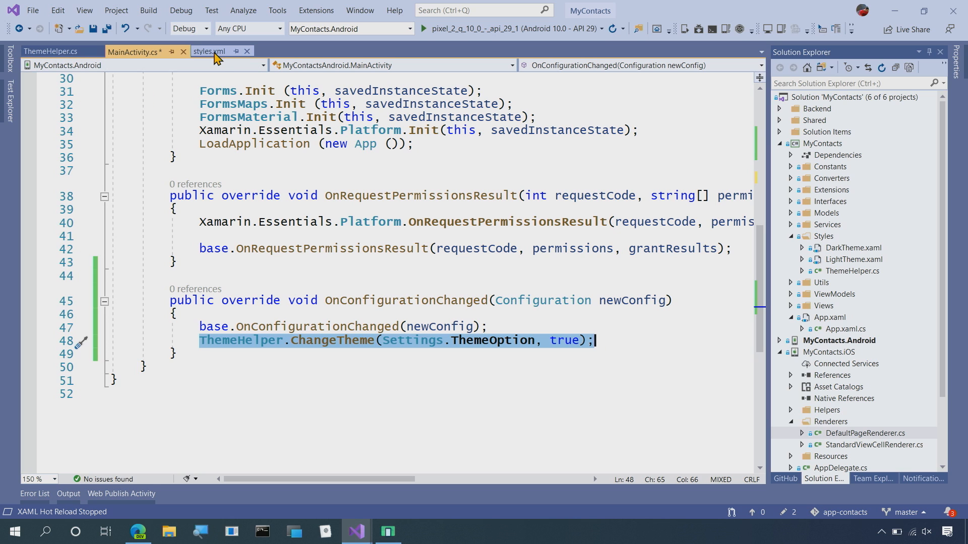
click(210, 51)
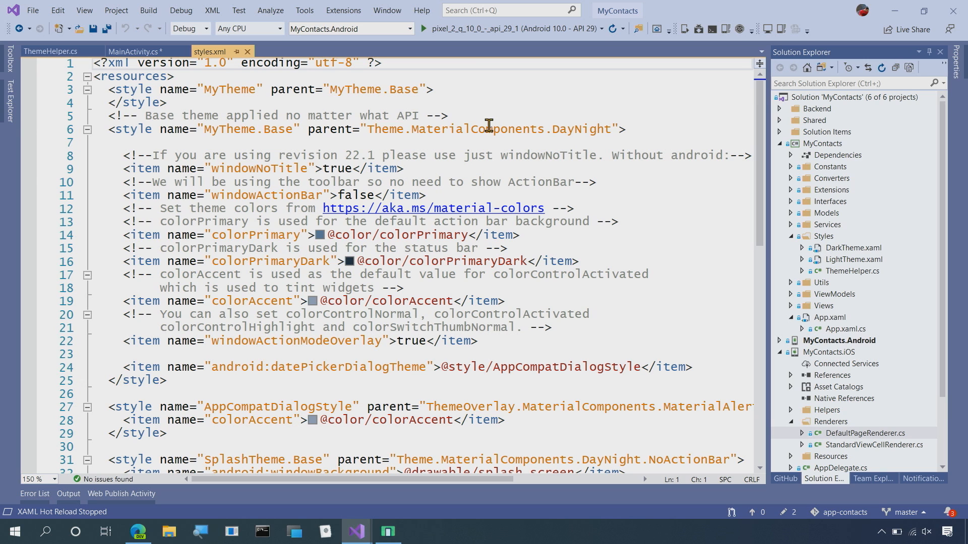
mouse_move(581, 134)
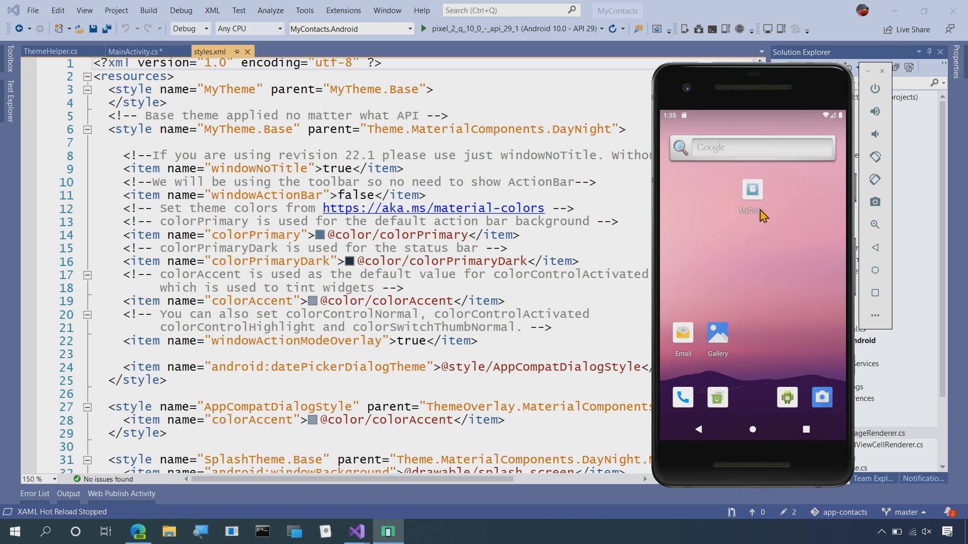
click(751, 189)
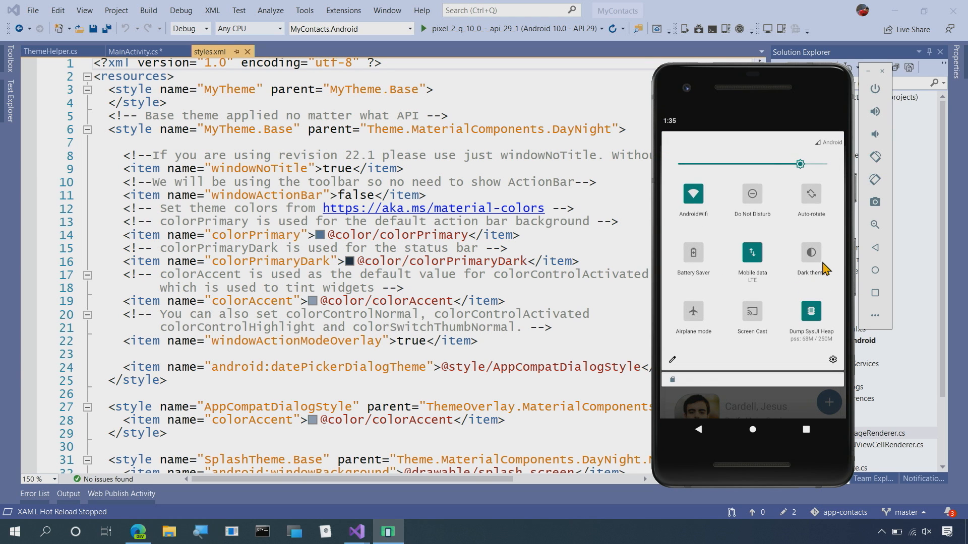
mouse_move(816, 263)
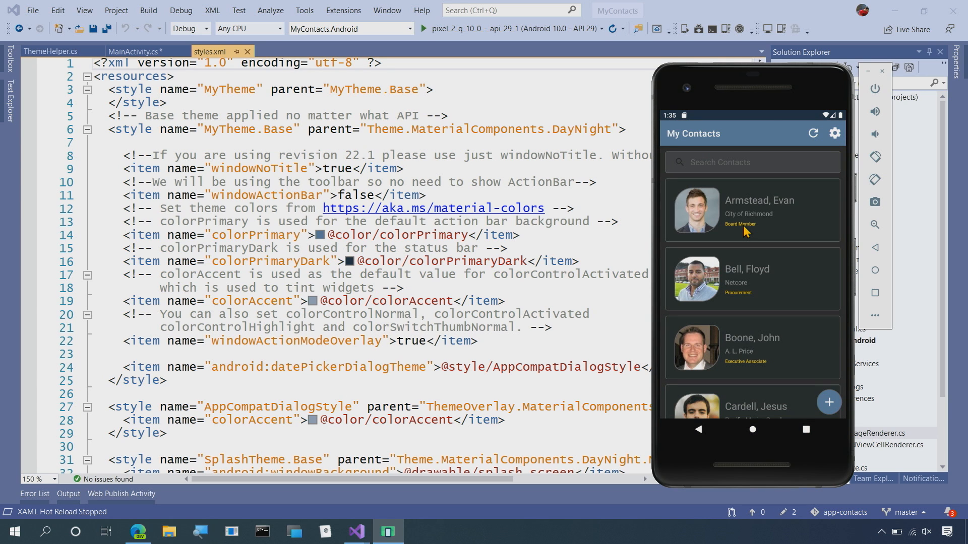
mouse_move(776, 218)
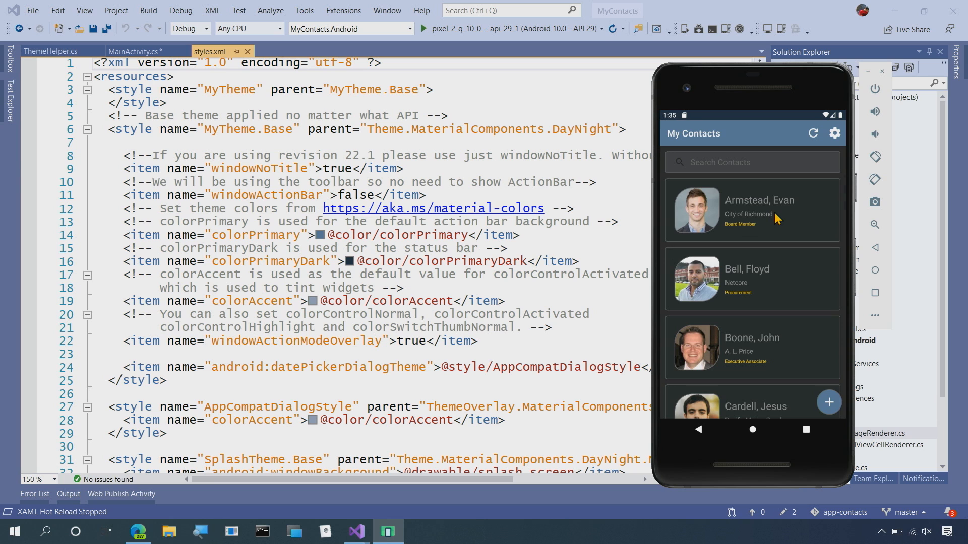
click(751, 210)
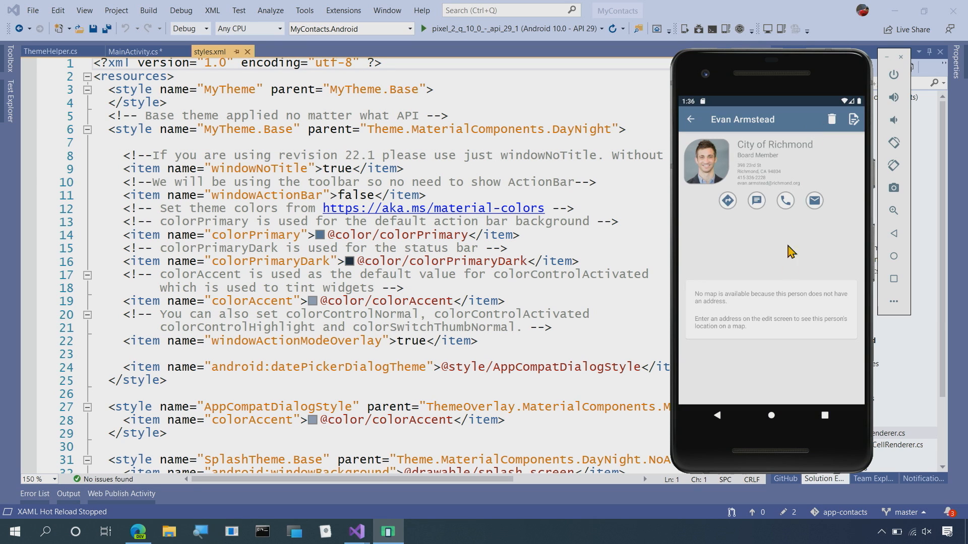
click(690, 119)
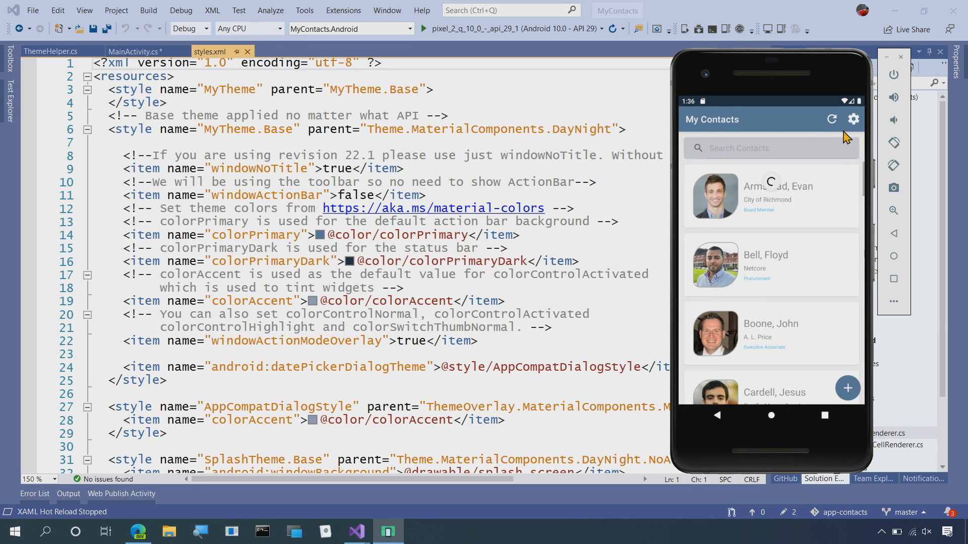
Step: Use the app's Settings theme picker to return to the light theme and go back to contacts
click(853, 119)
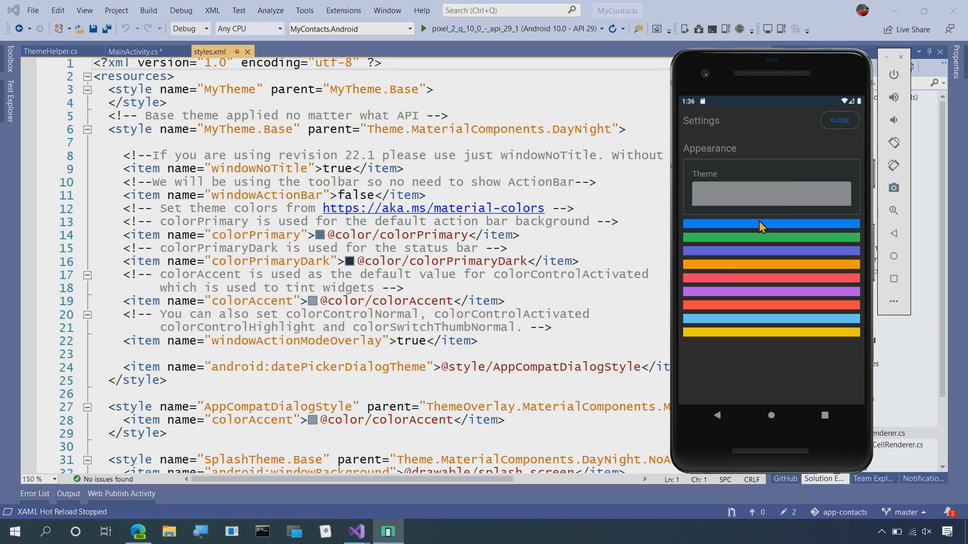
click(838, 120)
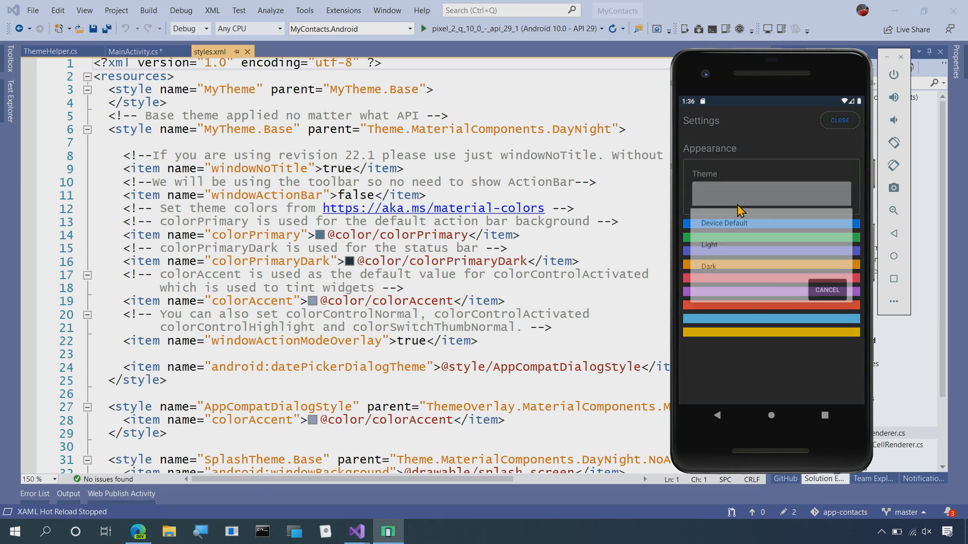
click(839, 120)
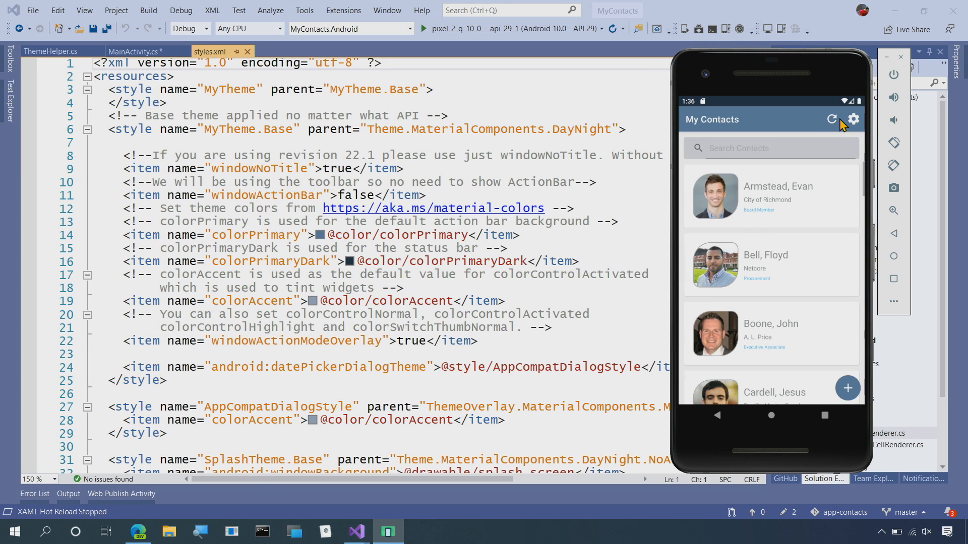